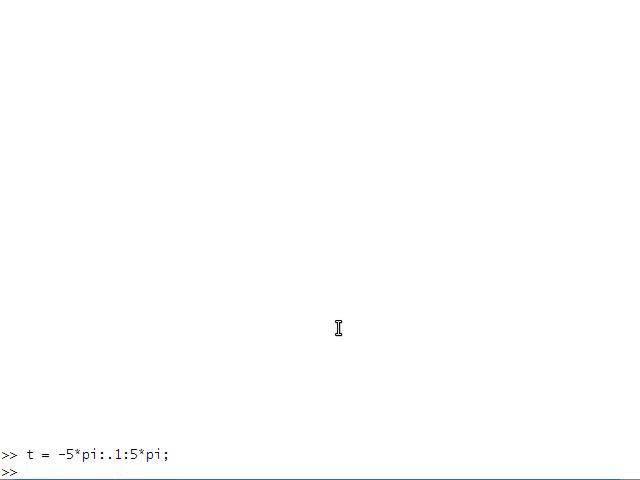
Step: Define x = [cos(t); sin(t); t/pi] and run colored_scatter(x, 'dark') to plot the spring
type("x = [cos(t); sin(t); t/pi];")
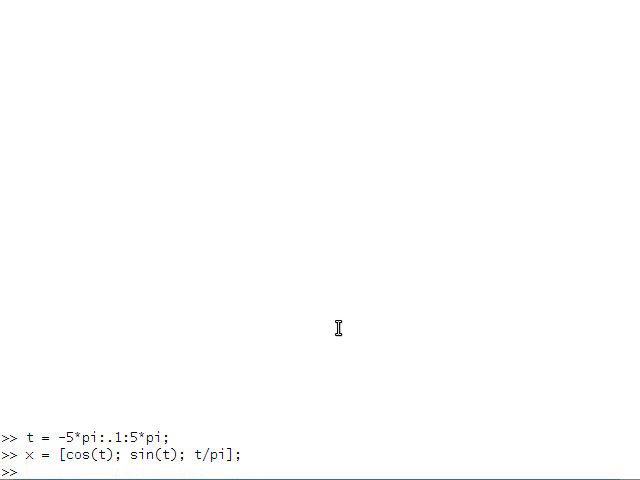
type("co")
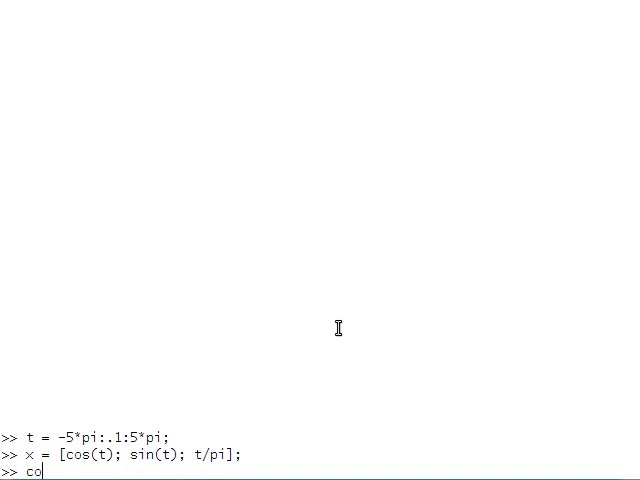
type("lored_")
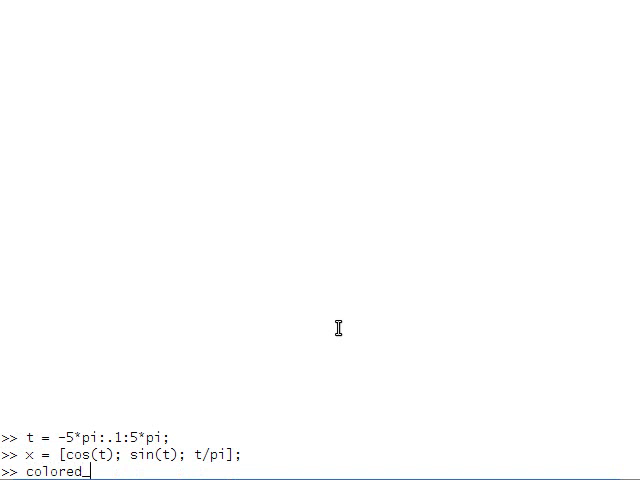
type("scatter(x")
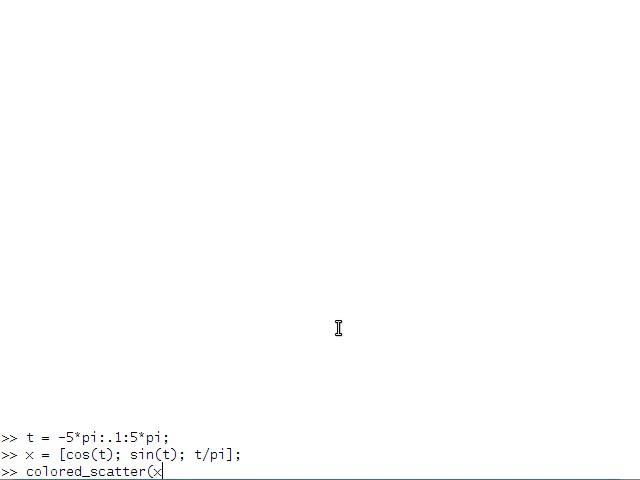
type(",")
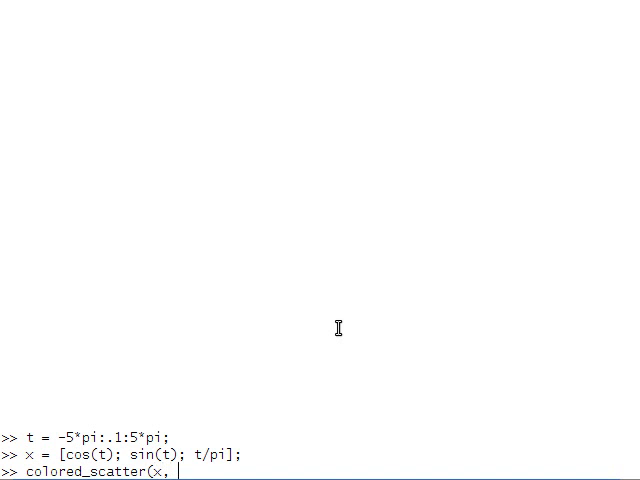
type("'dark');")
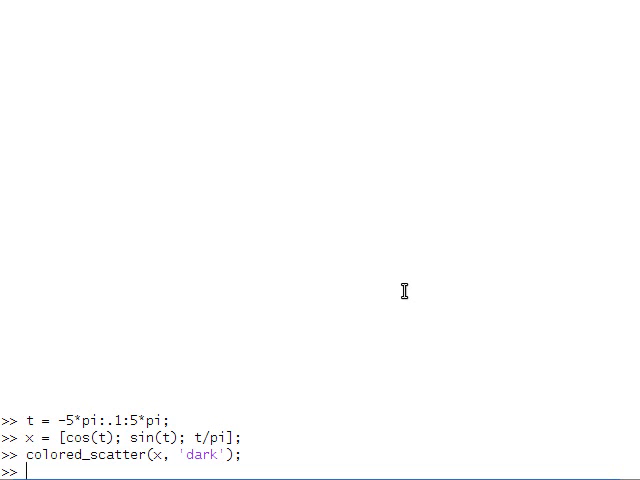
Step: Create the rotation matrix Ry = rot('y', -pi/4)
type("Ry")
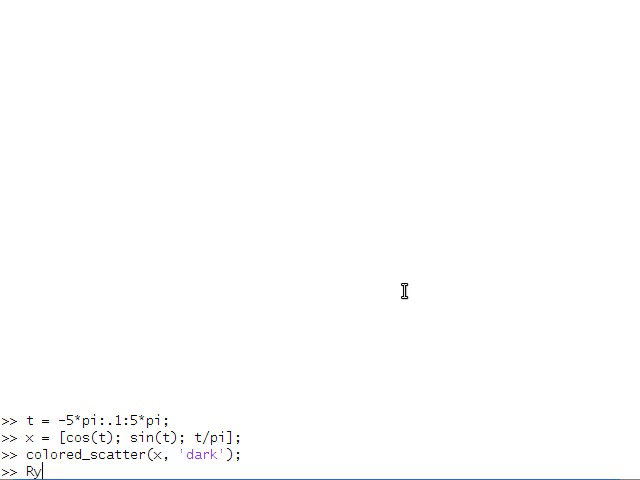
type("= rot(")
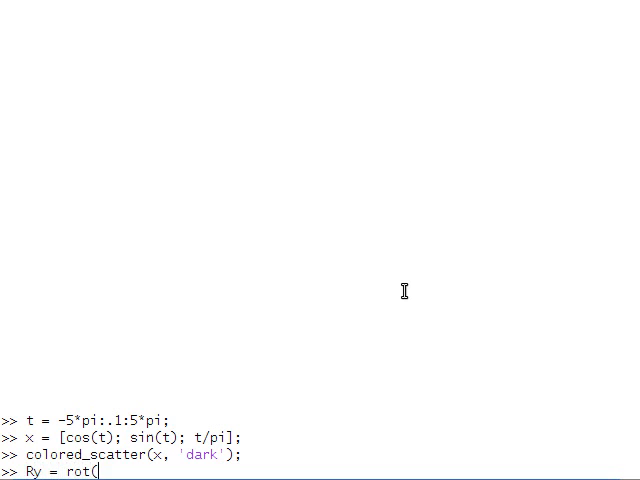
type("'y', -pi/4)")
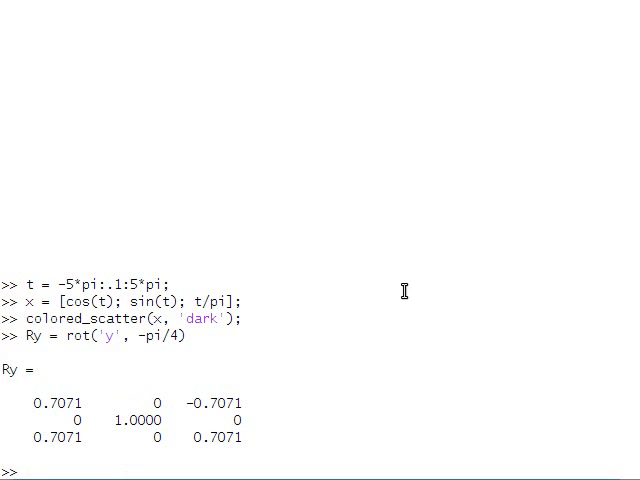
Step: Reset the plot with init_plot, rotate x by Ry, and queue colored_scatter(x, 'dark')
type("init")
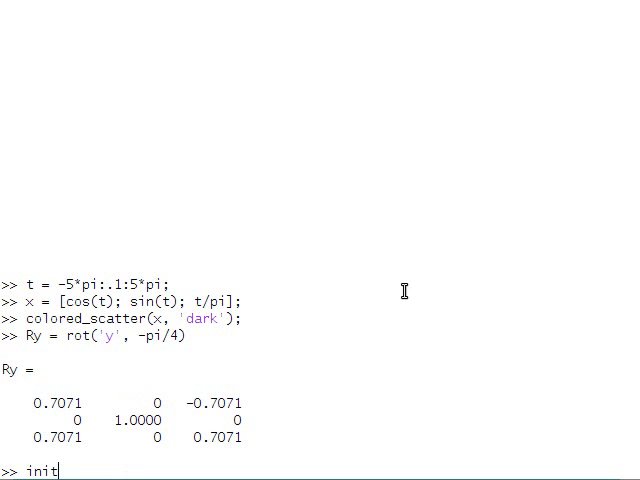
type("_plot();")
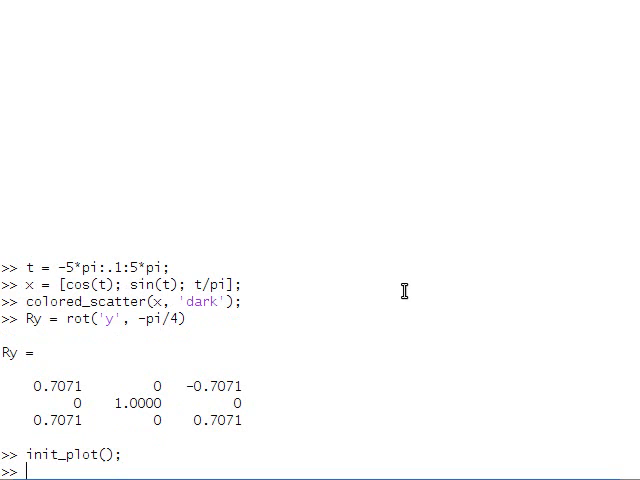
type("x = Ry * x;")
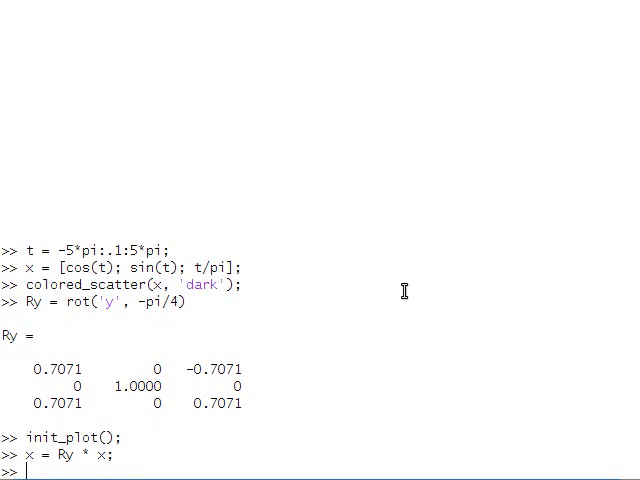
type("colored_scatter(x, 'dark');")
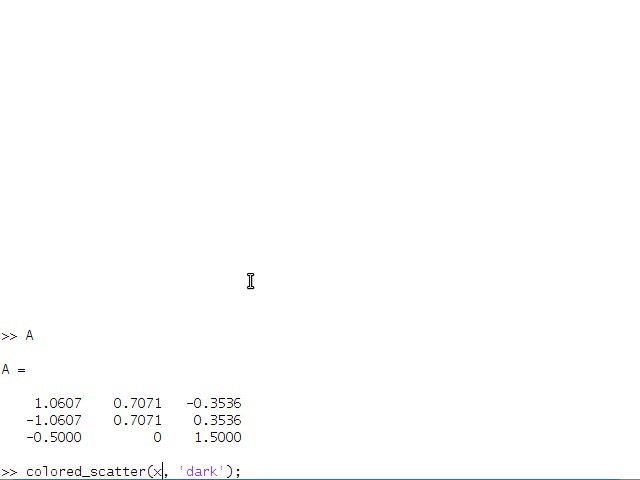
Step: Overlay the A-transformed spring with colored_scatter(A * x, 'light'), then enter cls
type("A *")
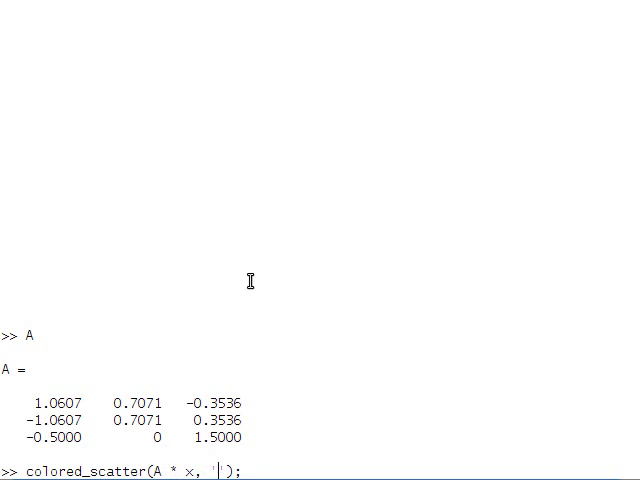
type("light")
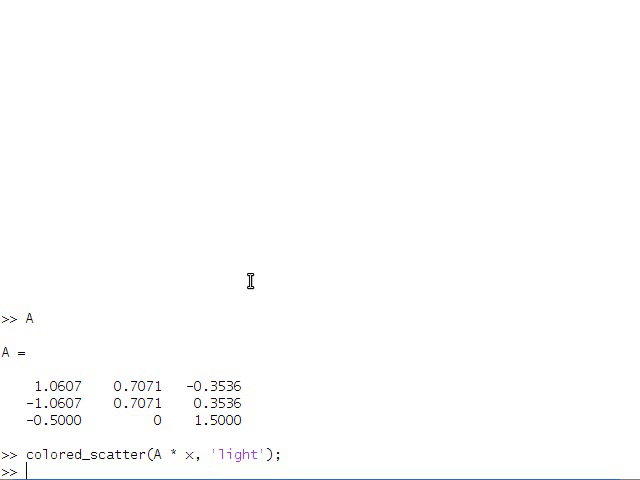
type("cls")
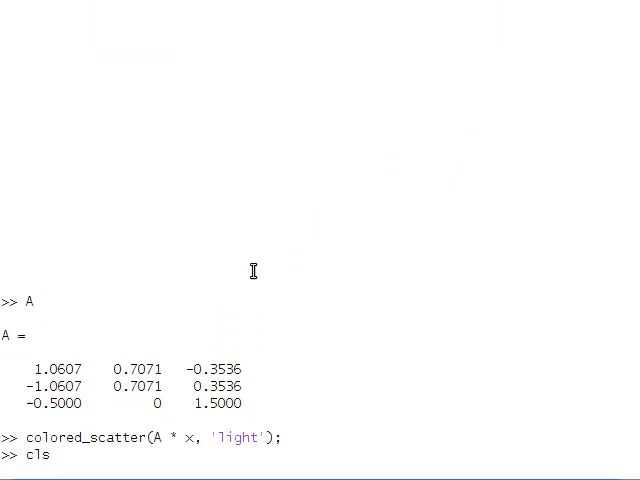
Step: Compute [u,s,v] = svd(A) and evaluate u * s * v' to reproduce A
type("[u,s,v] = svd(A)")
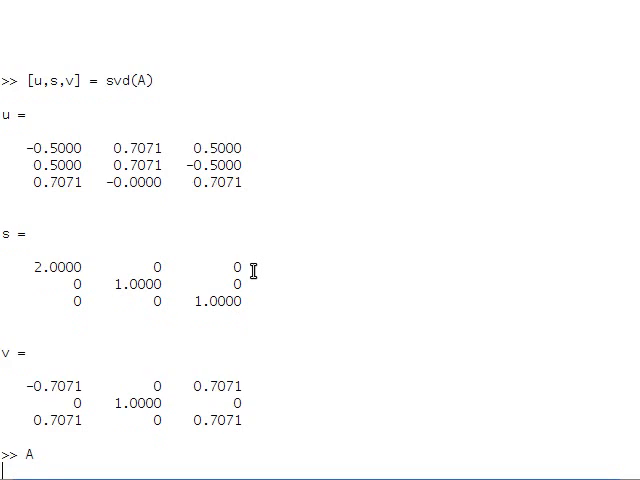
type("u * s * v'")
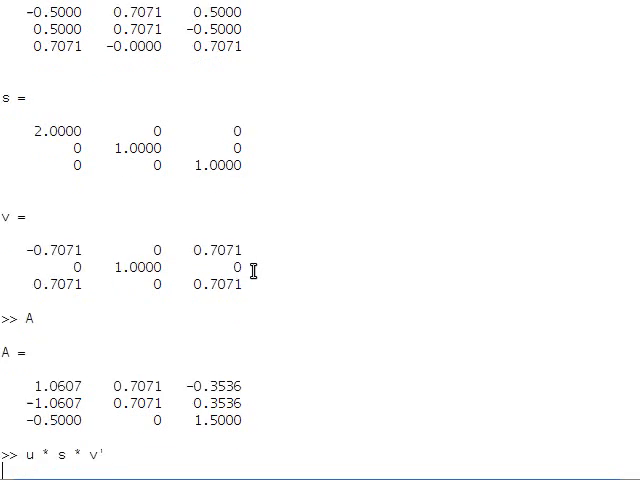
key("enter")
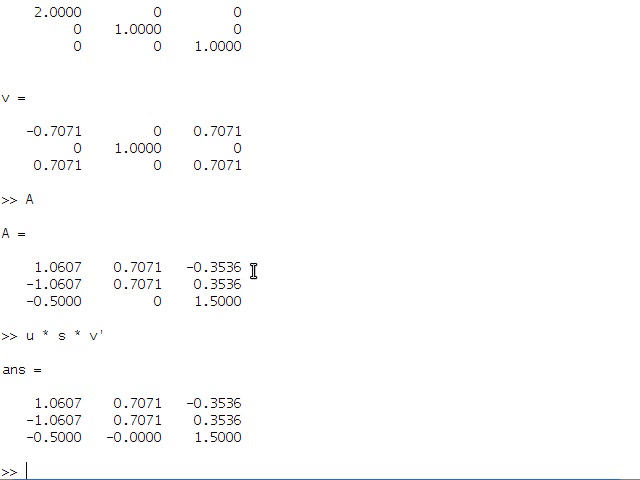
Step: Print u, v, v again and Ry to compare the SVD factors with the rotation matrix
type("u")
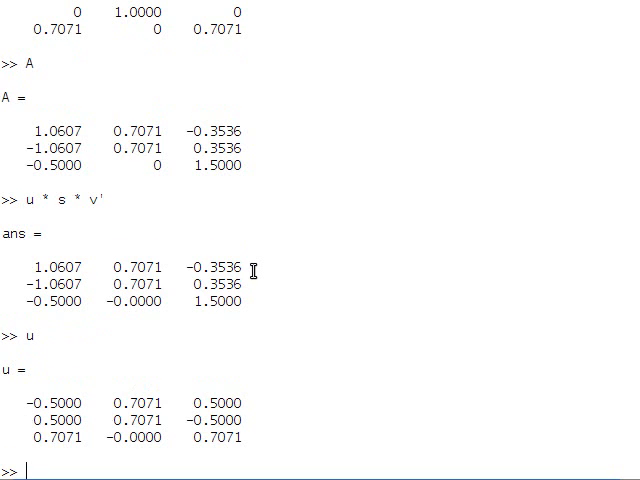
type("v")
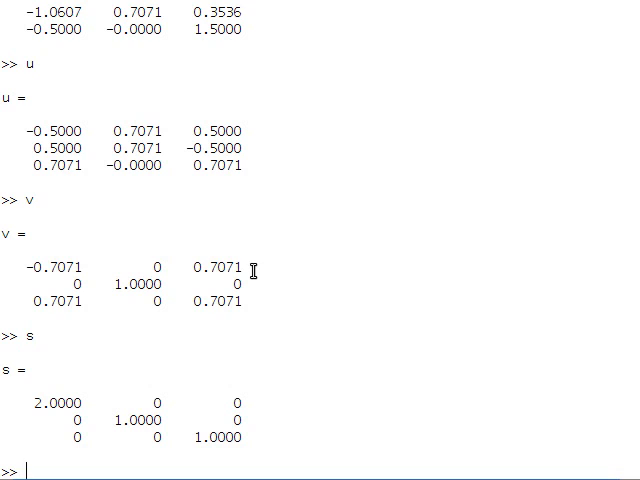
type("v")
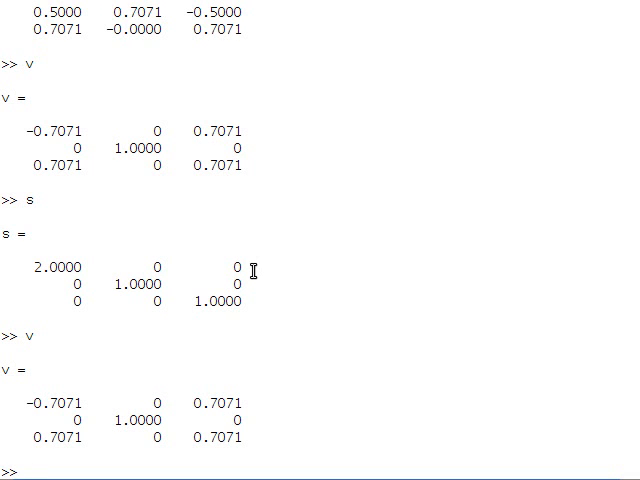
type("Ry")
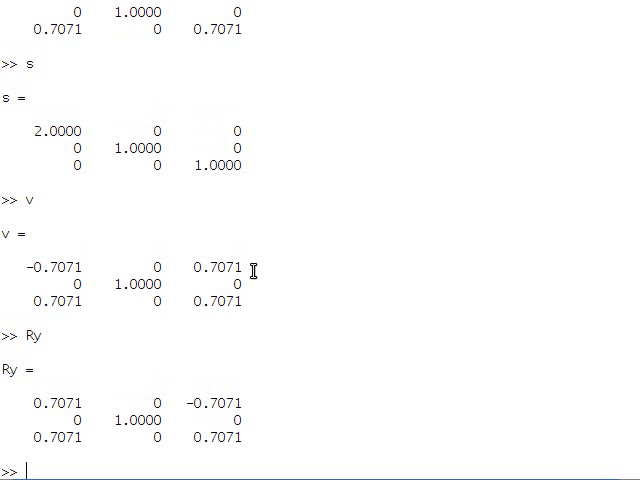
Step: Rerun colored_scatter(A * x, 'light') before clearing and redisplaying u
type("colored_scatter(A * x, 'light');")
type("u")
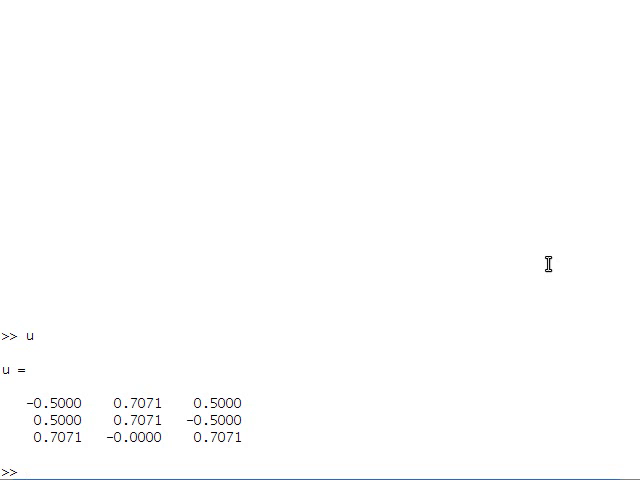
Step: Evaluate rot('z', -pi/4) * inv(v') to show it equals u
type("inv(")
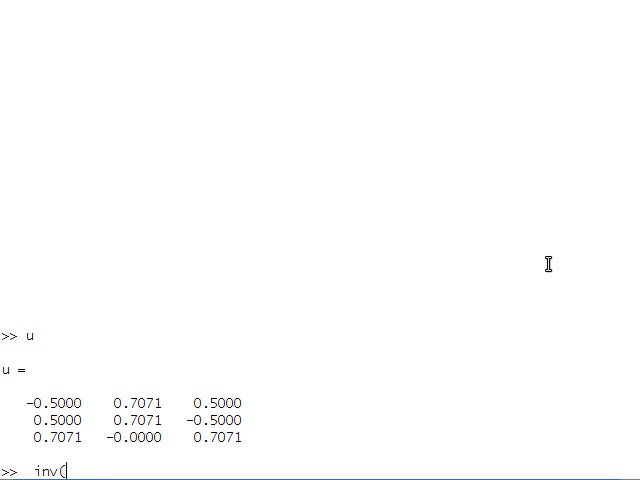
type("v')")
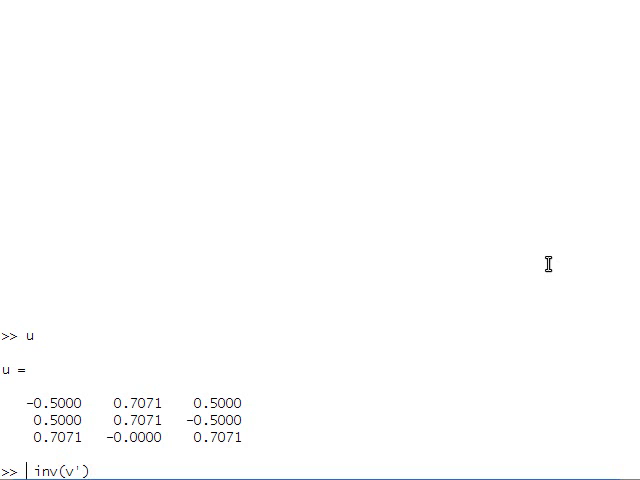
type("rot")
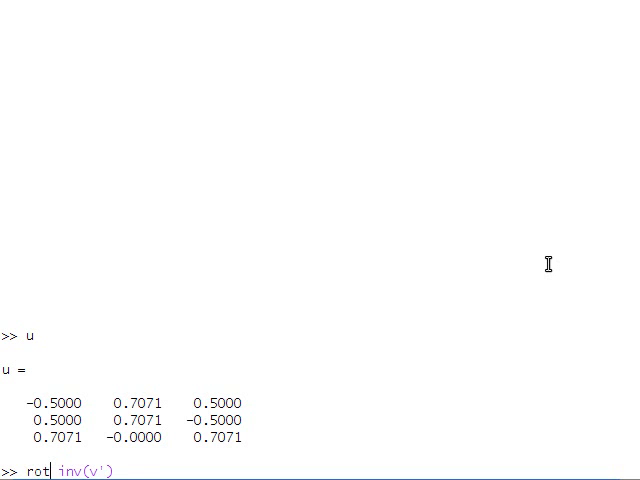
type("'z',")
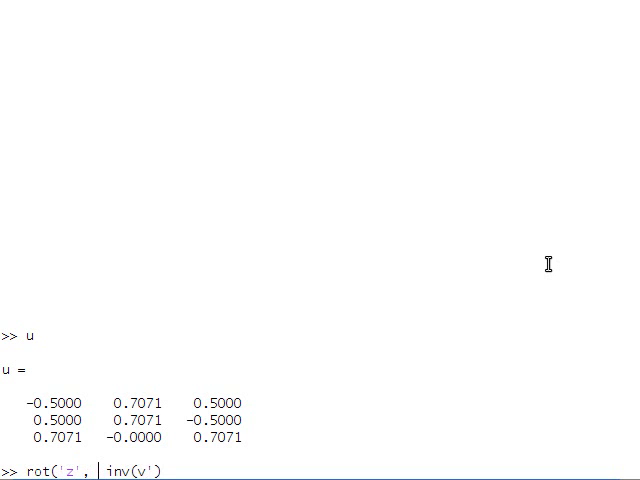
type("-")
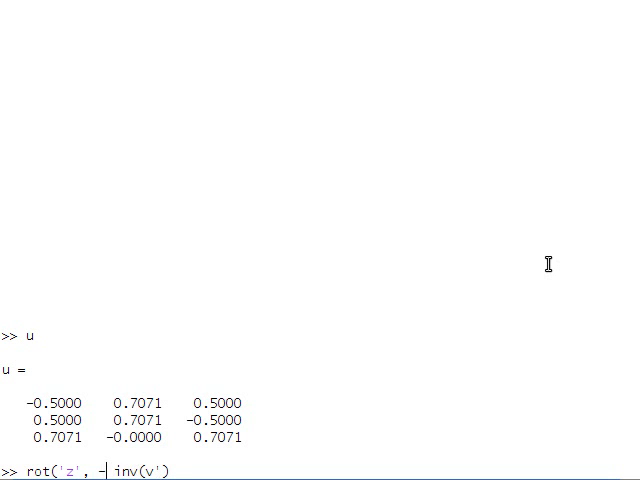
type("pi/4)")
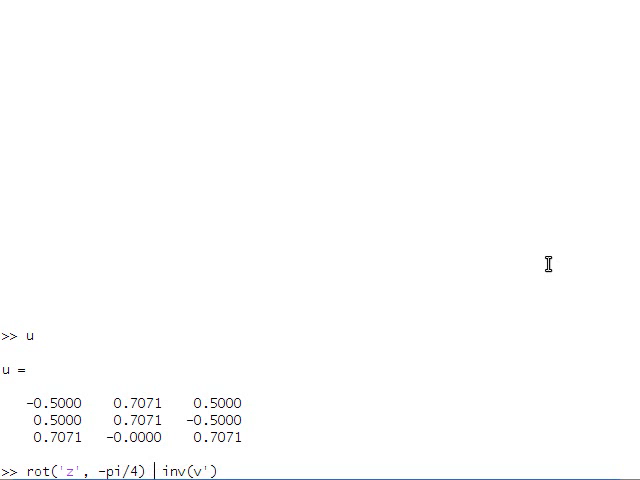
type("*")
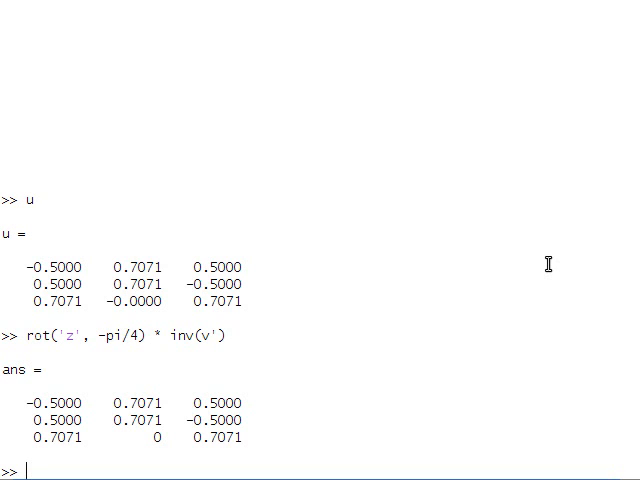
Step: Enter cls and compose colored_scatter(u * s * v' * x, 'light') for the SVD-transformed points
type("cls")
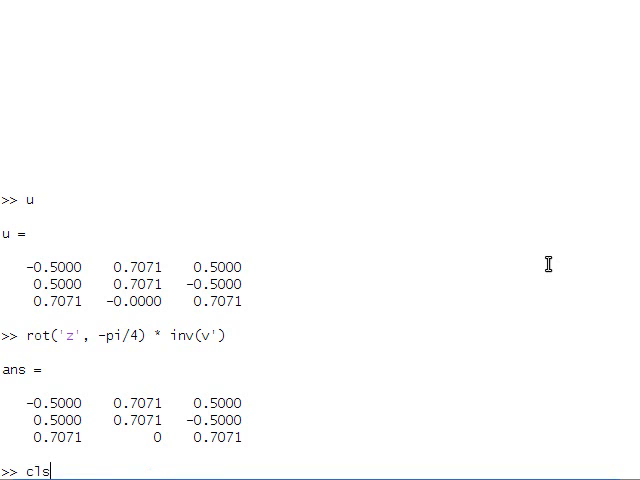
type("colored_scatter(s * v' * x, 'light');")
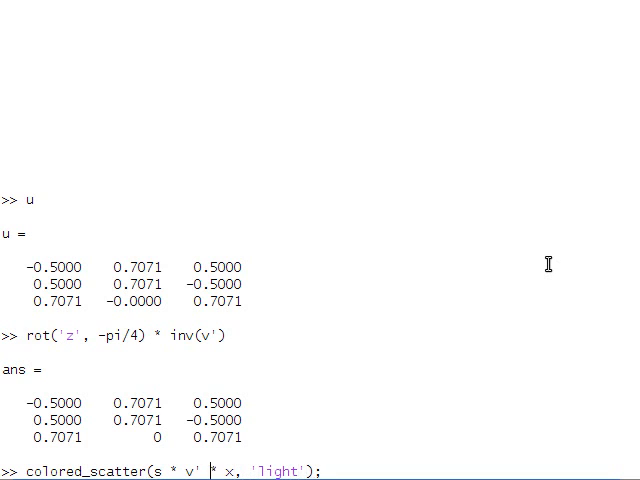
type("u *")
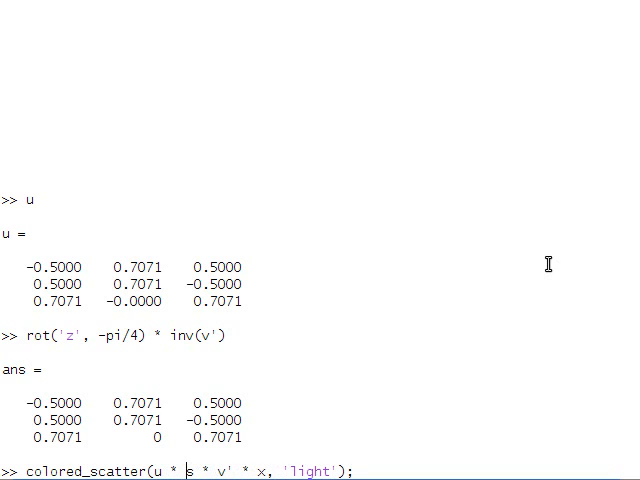